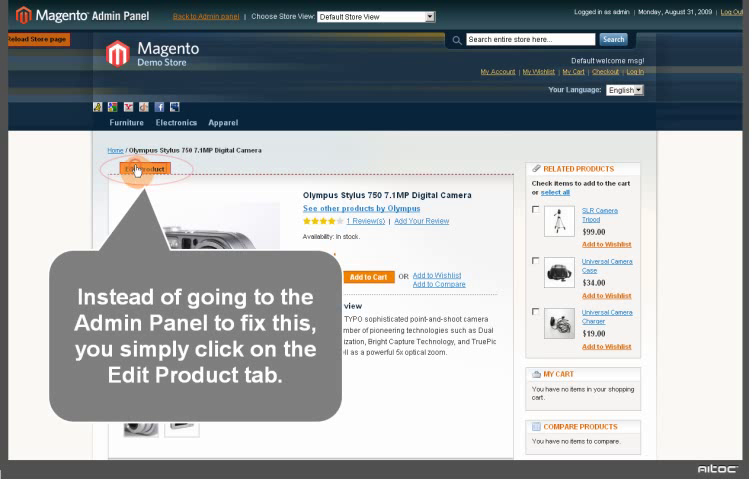
Delete the word 'TYPO' from the Olympus camera's short description, save, and close the form.
left_click(135, 168)
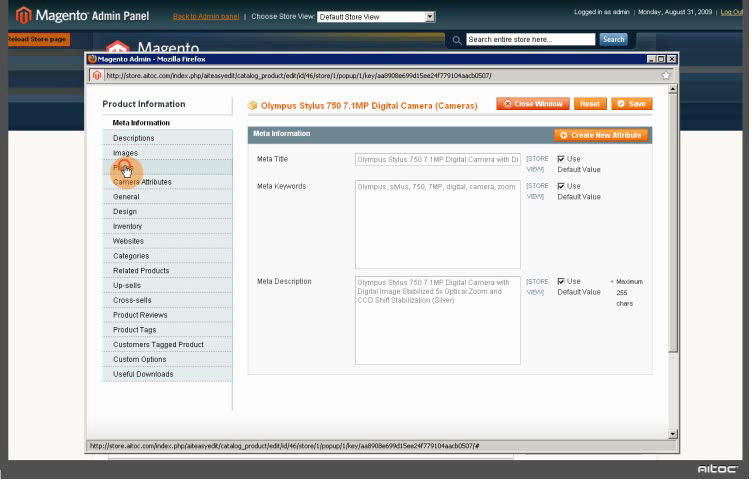
left_click(120, 167)
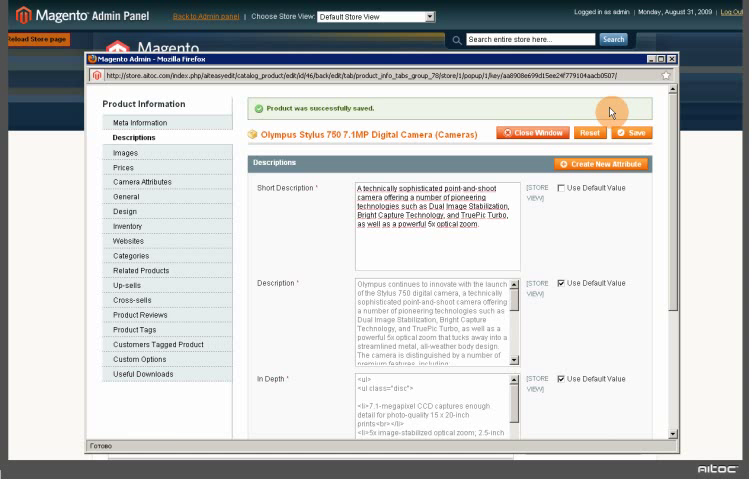
left_click(528, 132)
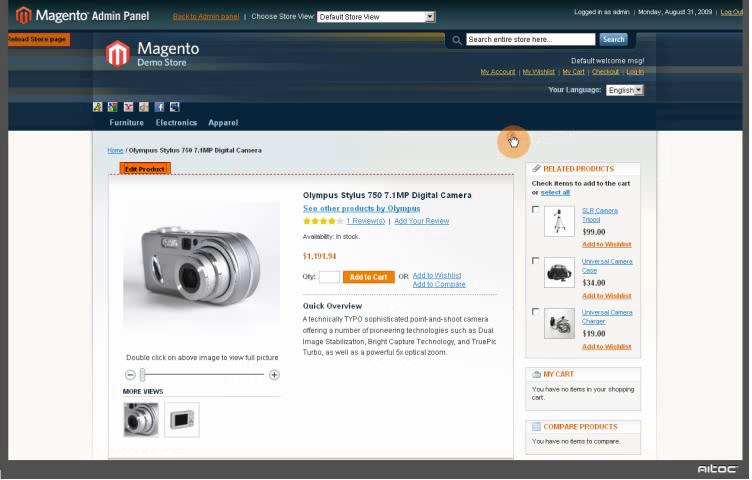
mouse_move(35, 40)
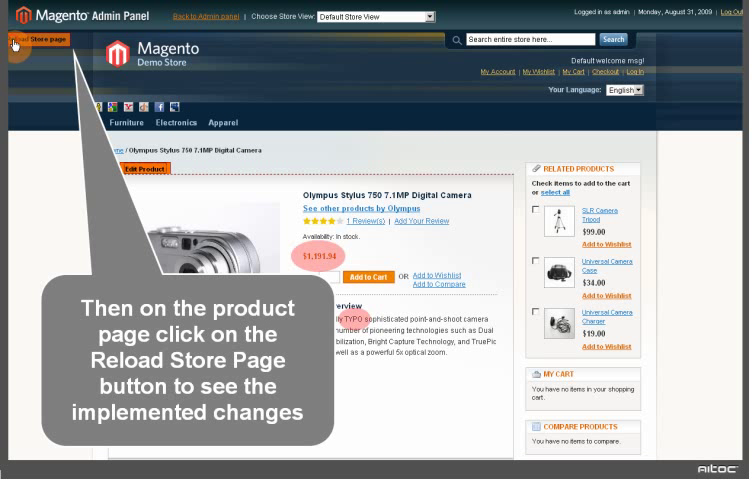
mouse_move(40, 161)
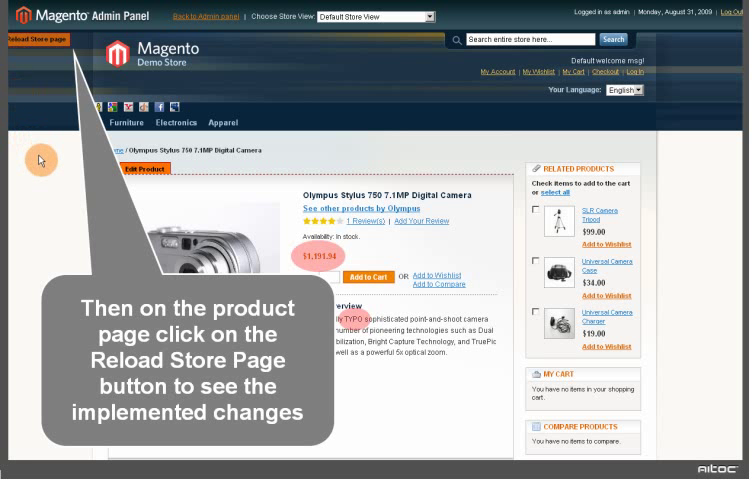
Reload the camera's storefront page to show the corrected description.
left_click(35, 40)
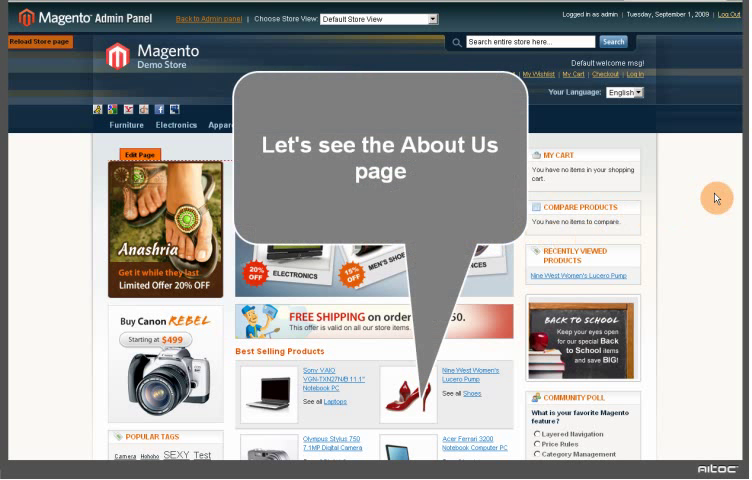
Open the About Us page's edit form and view its Custom Design and Meta Data sections.
scroll("down", 3)
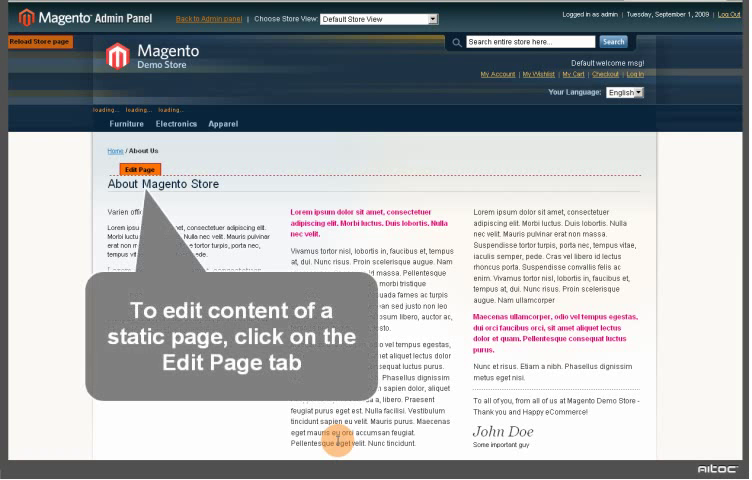
left_click(139, 168)
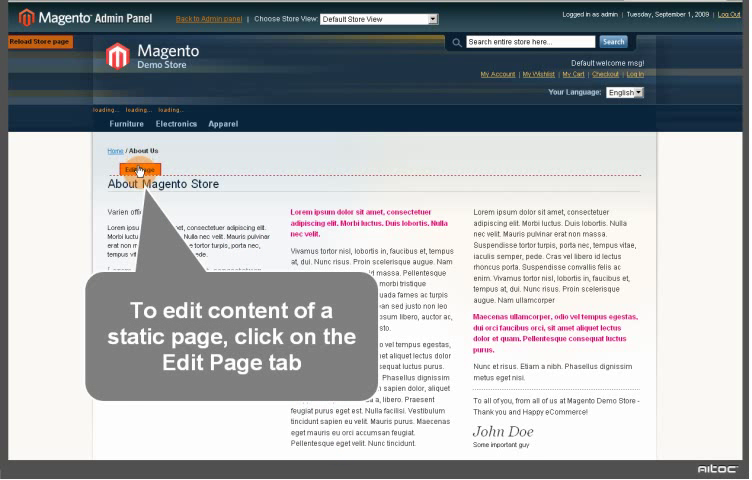
left_click(140, 168)
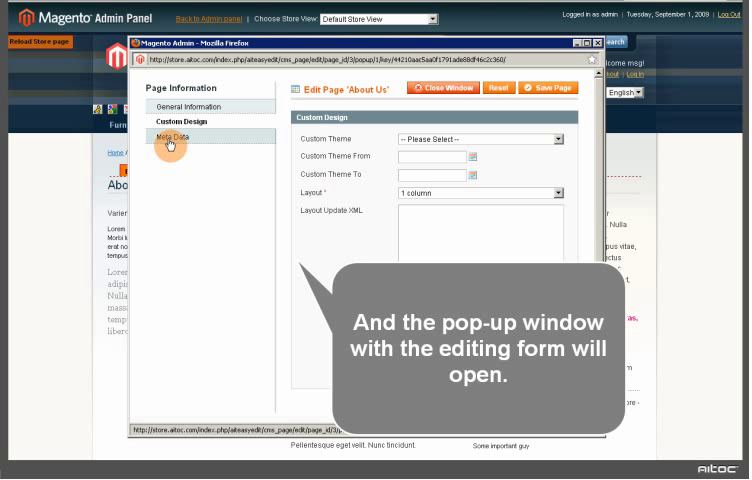
left_click(168, 135)
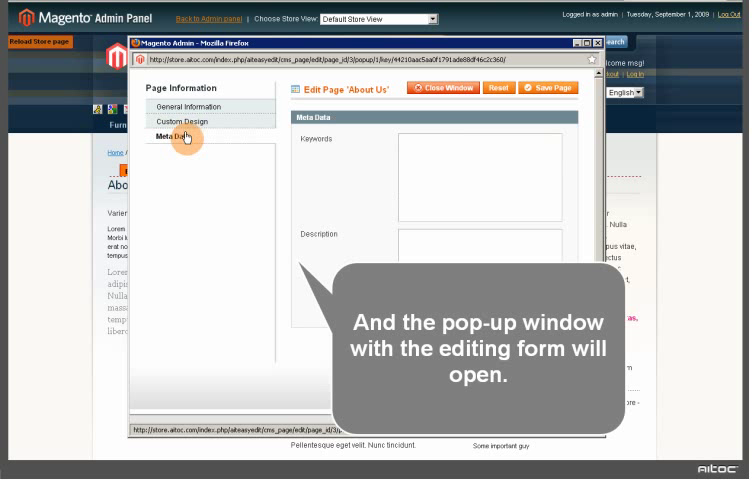
left_click(187, 106)
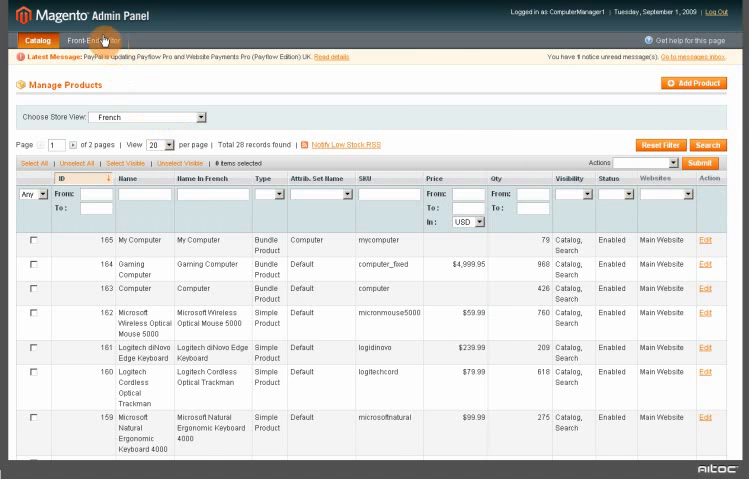
Launch the Front-End Editor from Manage Products, showing the Sony VAIO notebook page.
left_click(85, 45)
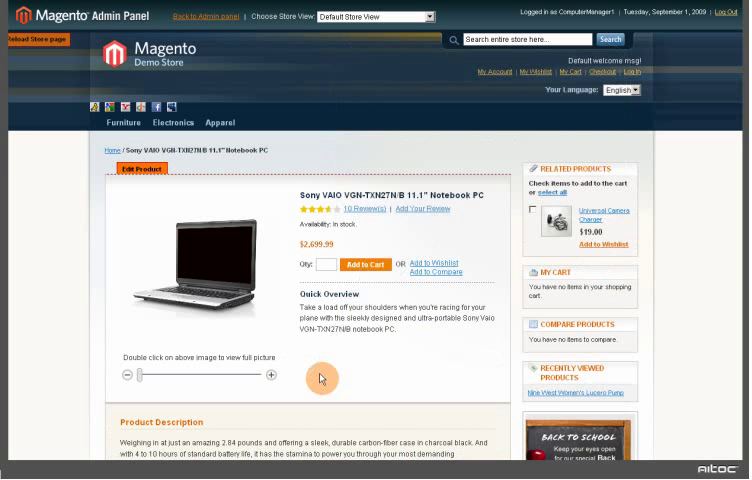
Switch to the French store view and open Apple MacBook Pro under Laptops.
left_click(138, 168)
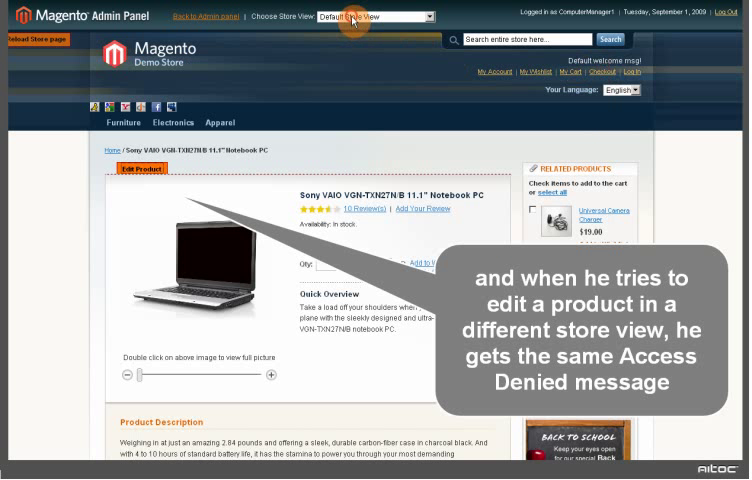
left_click(393, 16)
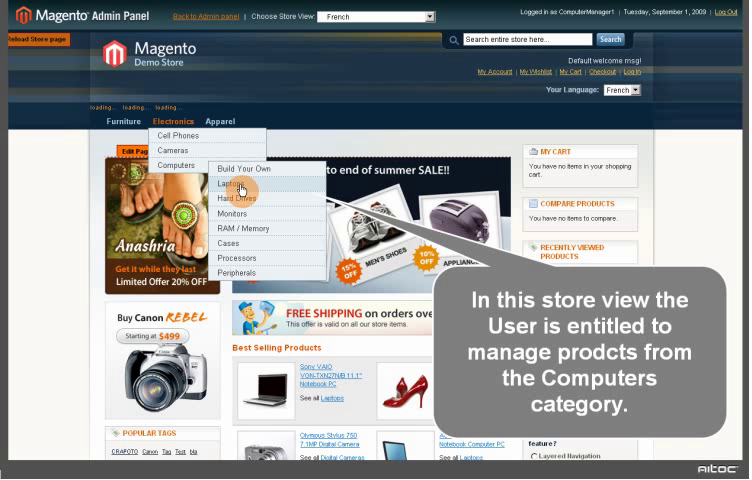
left_click(226, 183)
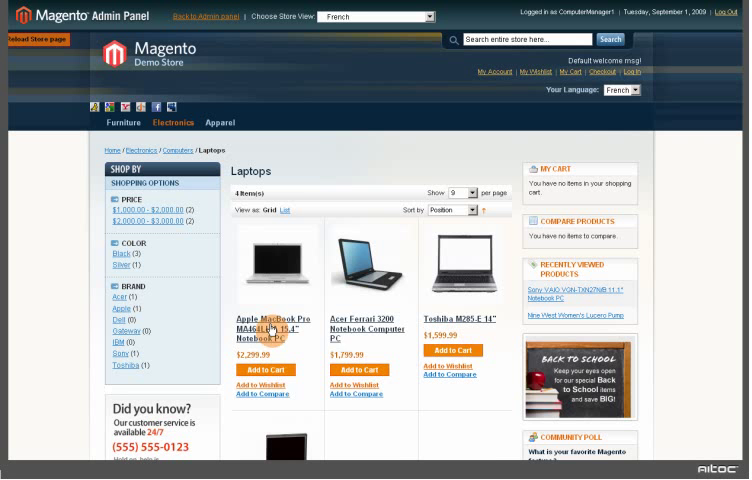
left_click(271, 320)
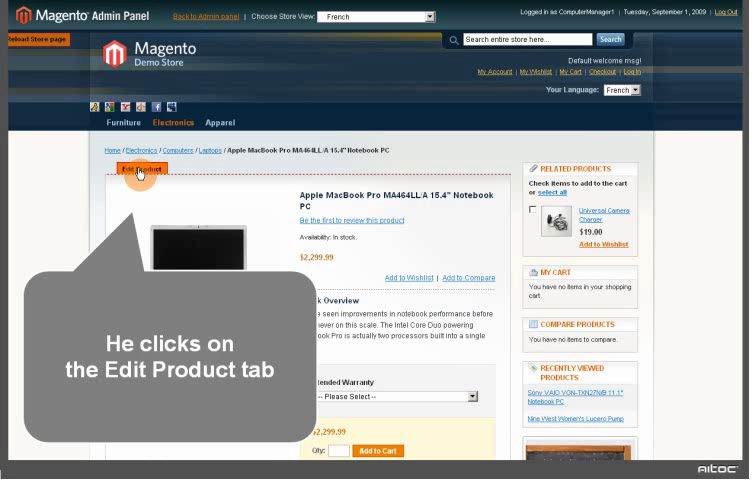
Set the Apple MacBook Pro's price to 2599.99, save, and close the form.
left_click(140, 169)
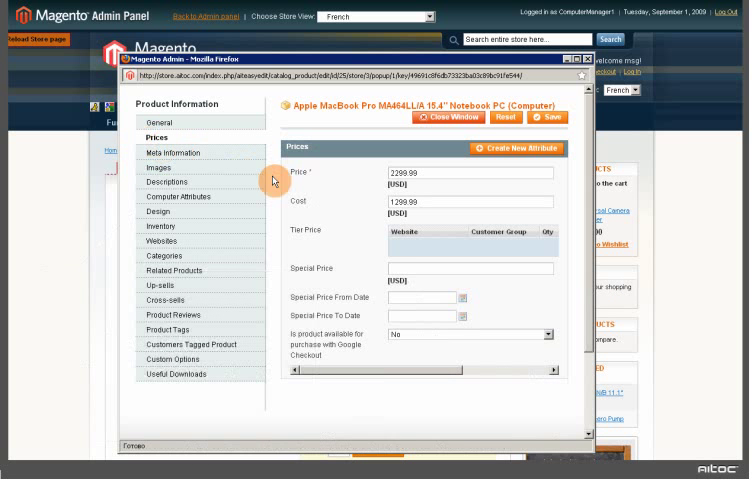
left_click(420, 172)
type("2599.99")
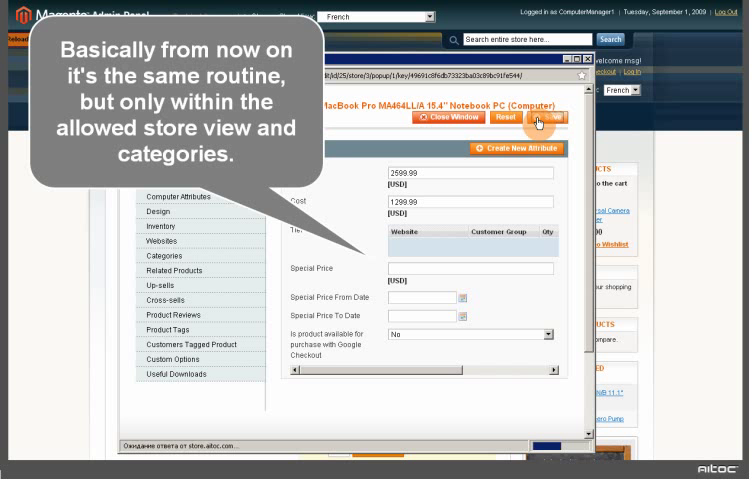
left_click(564, 120)
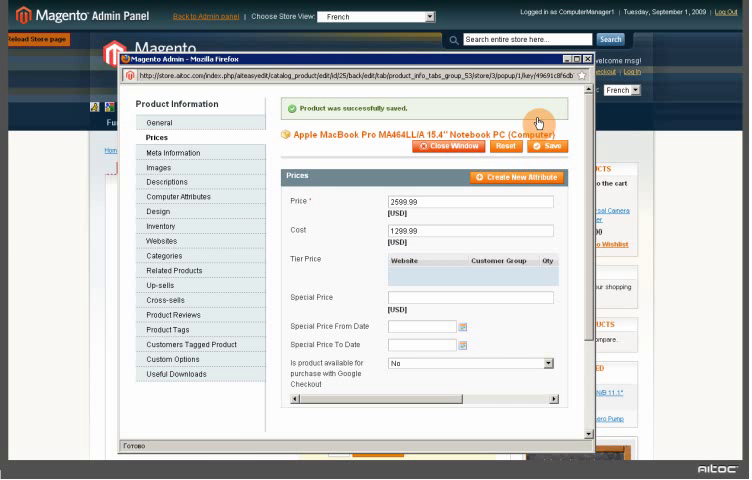
left_click(541, 145)
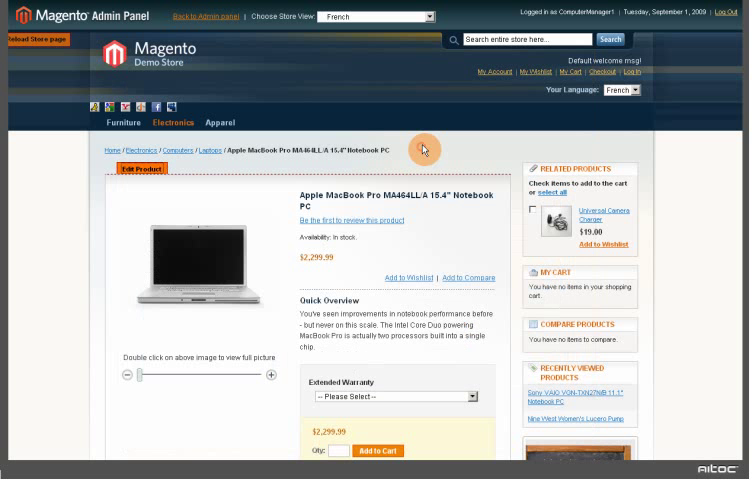